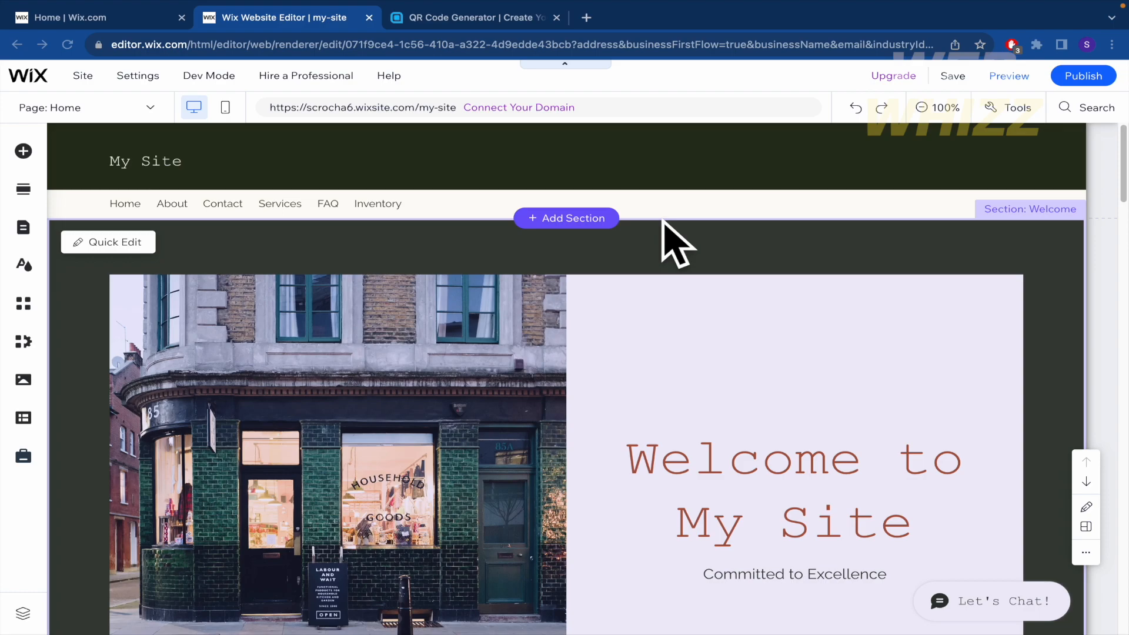
mouse_move(728, 491)
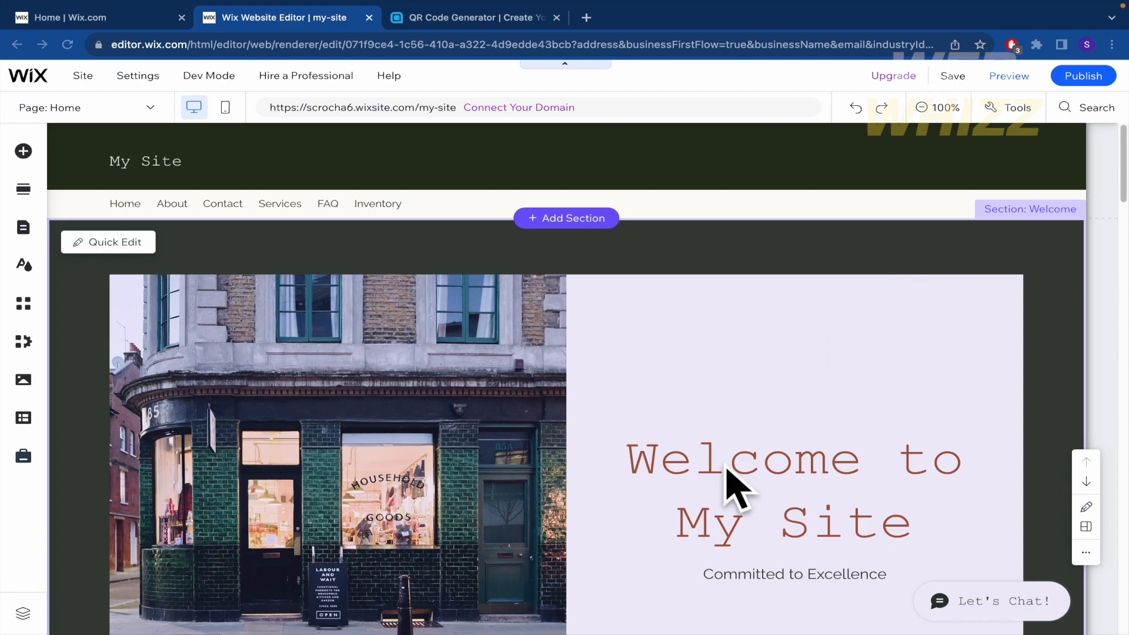
Scroll past Welcome and Services, settling on the About My Site section
scroll("down", 3)
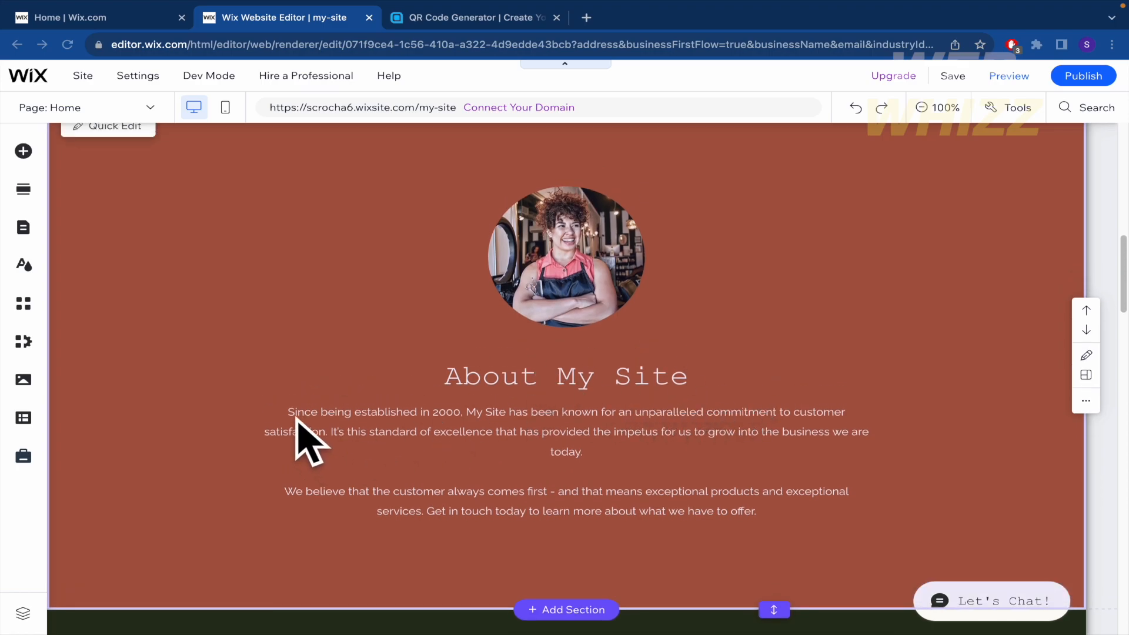
mouse_move(803, 432)
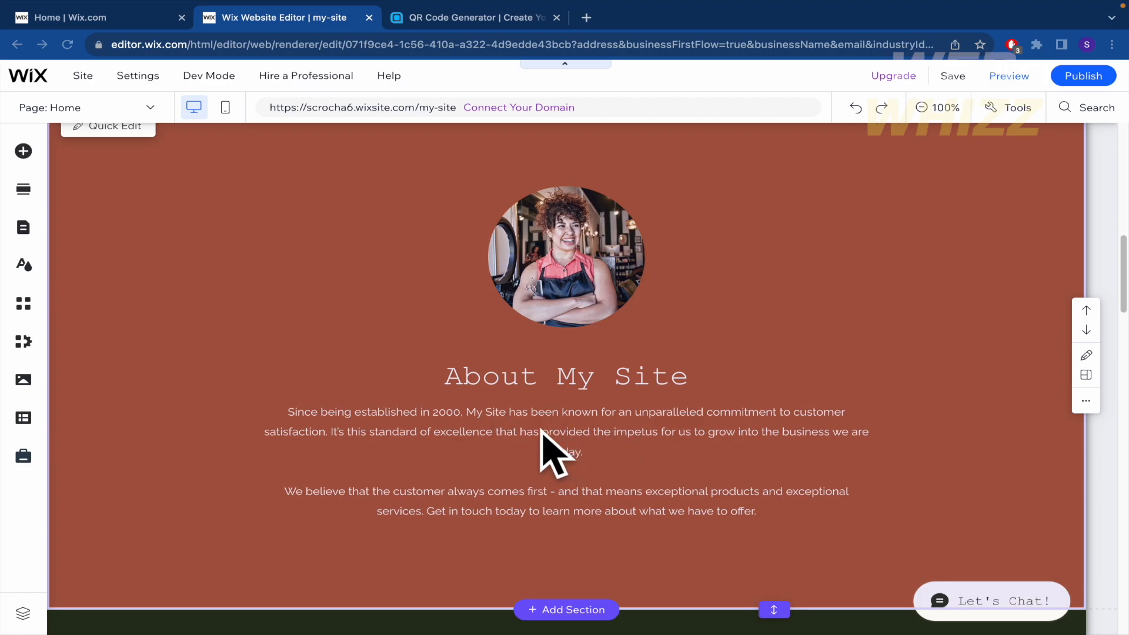
mouse_move(587, 585)
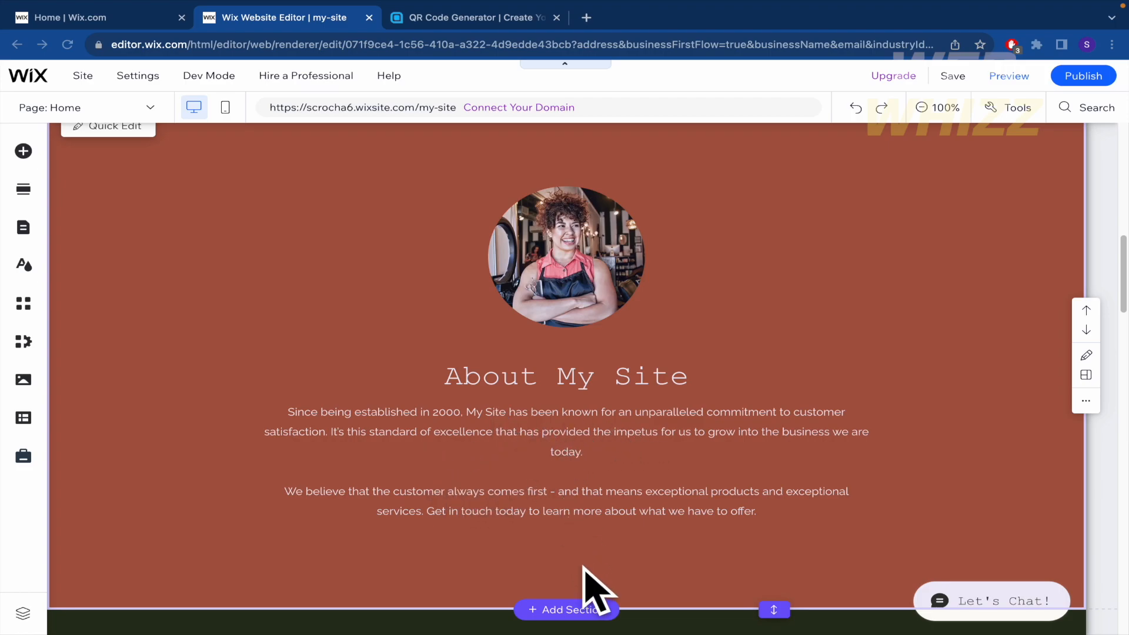
mouse_move(455, 491)
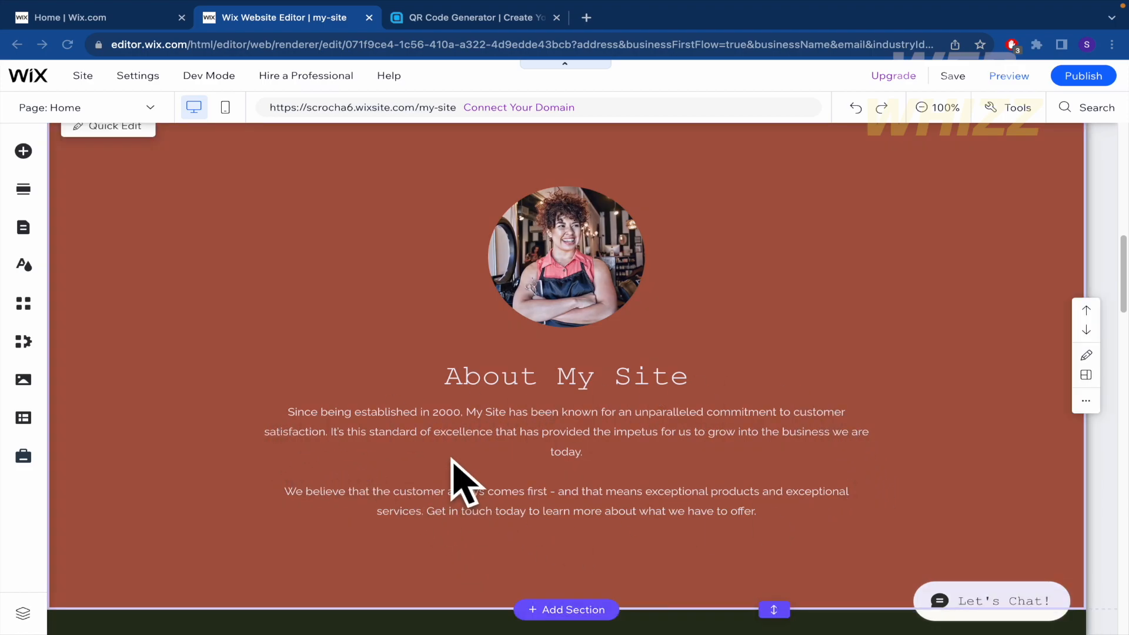
scroll("down", 3)
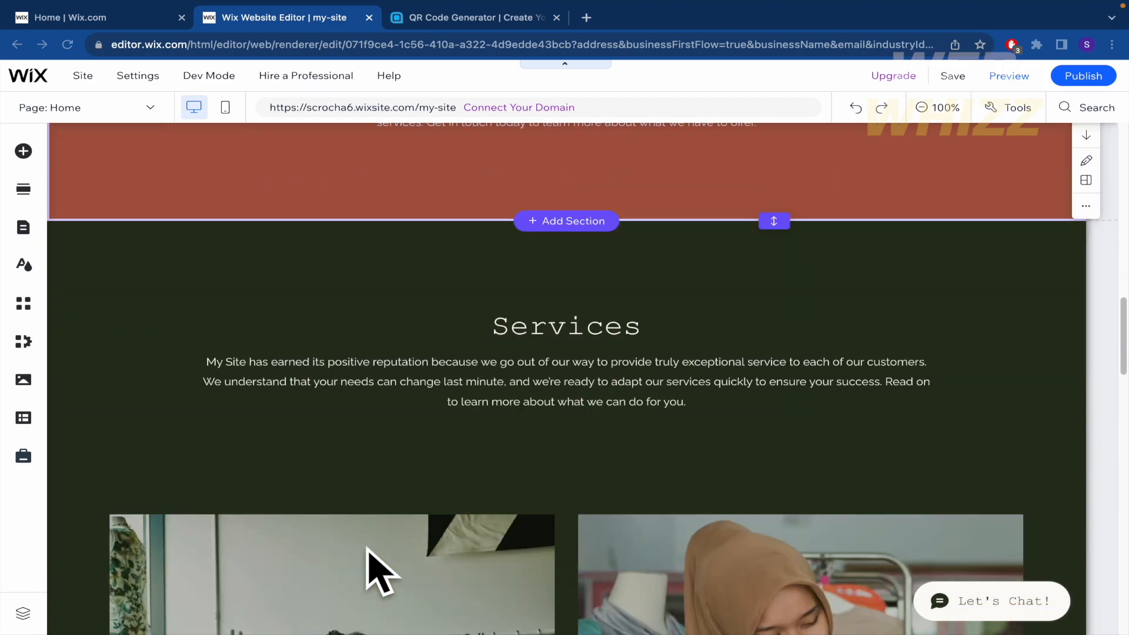
scroll("up", 3)
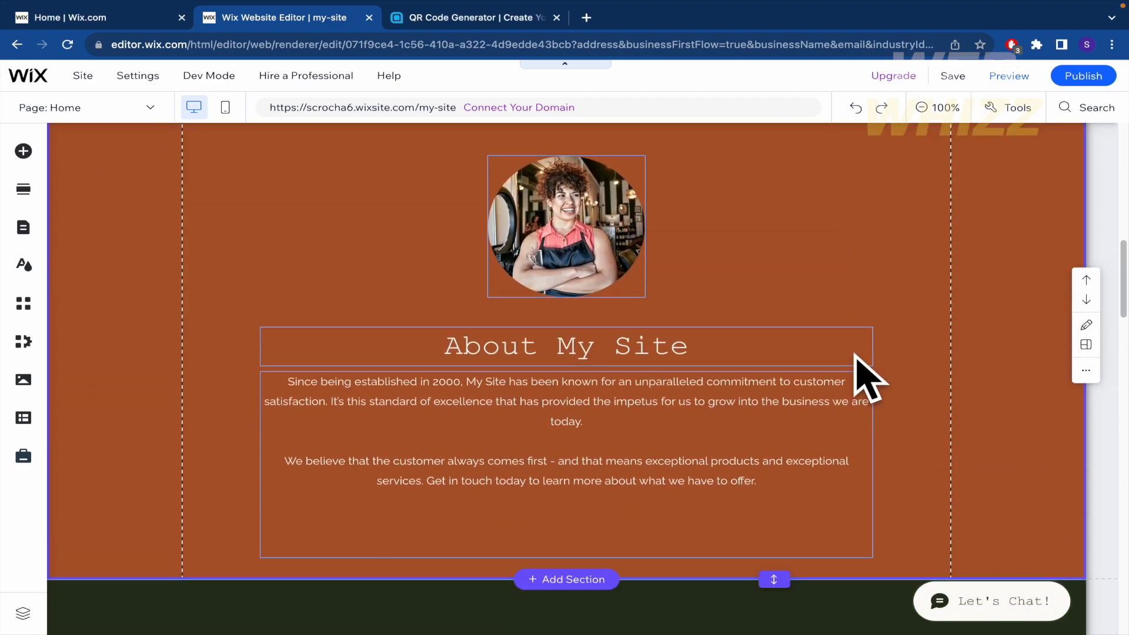
Add the Collapsible Text paragraph preset with Read more to the About strip
left_click(565, 401)
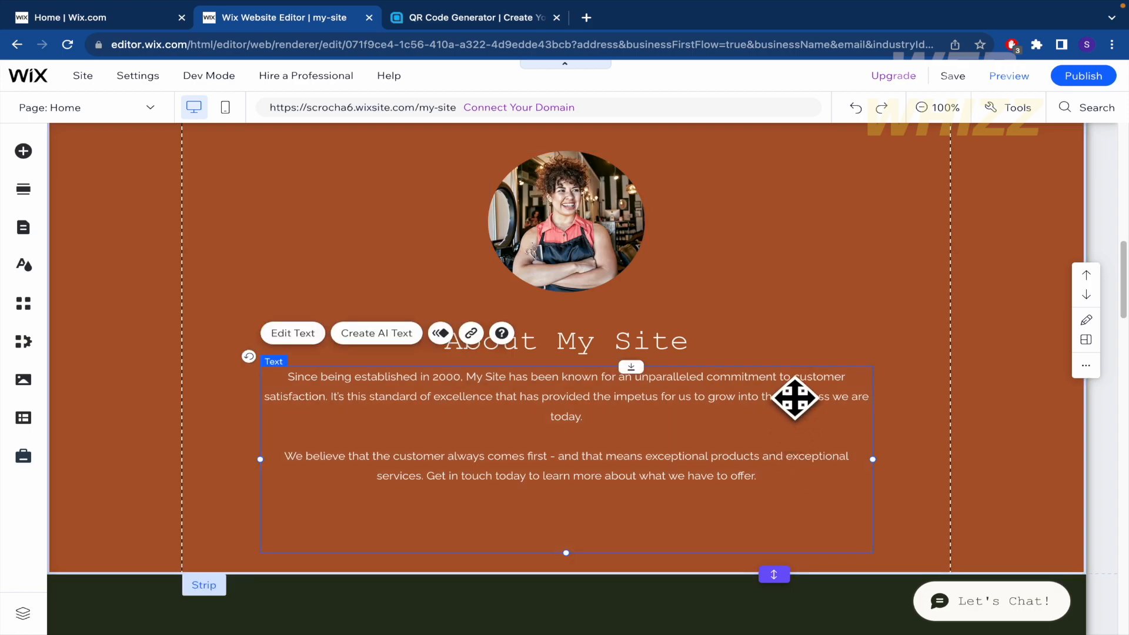
mouse_move(22, 151)
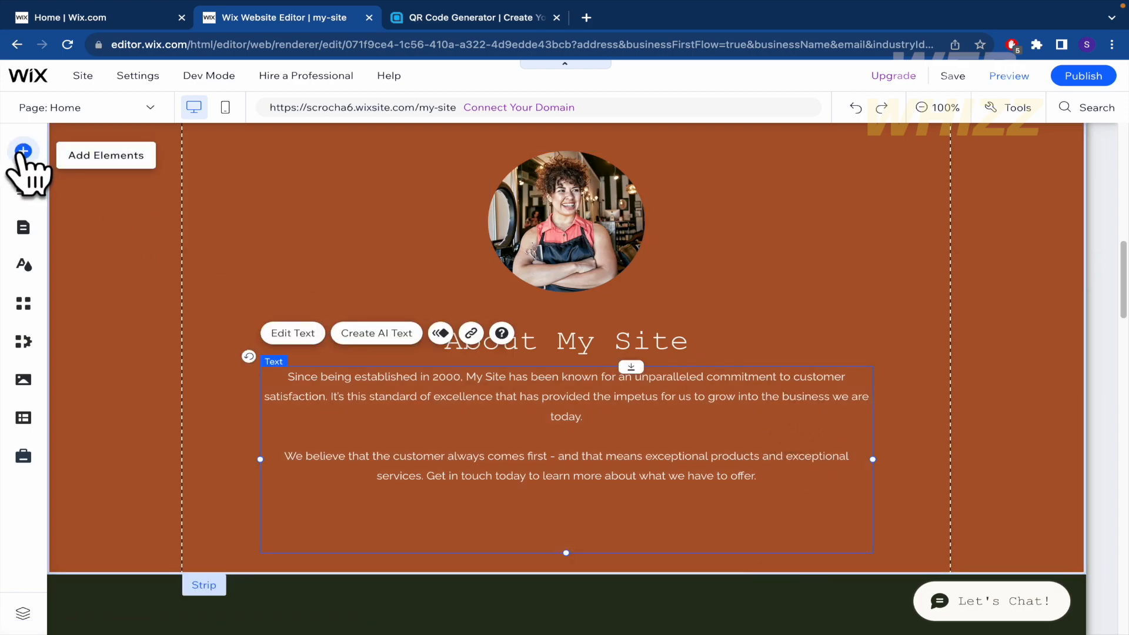
left_click(25, 150)
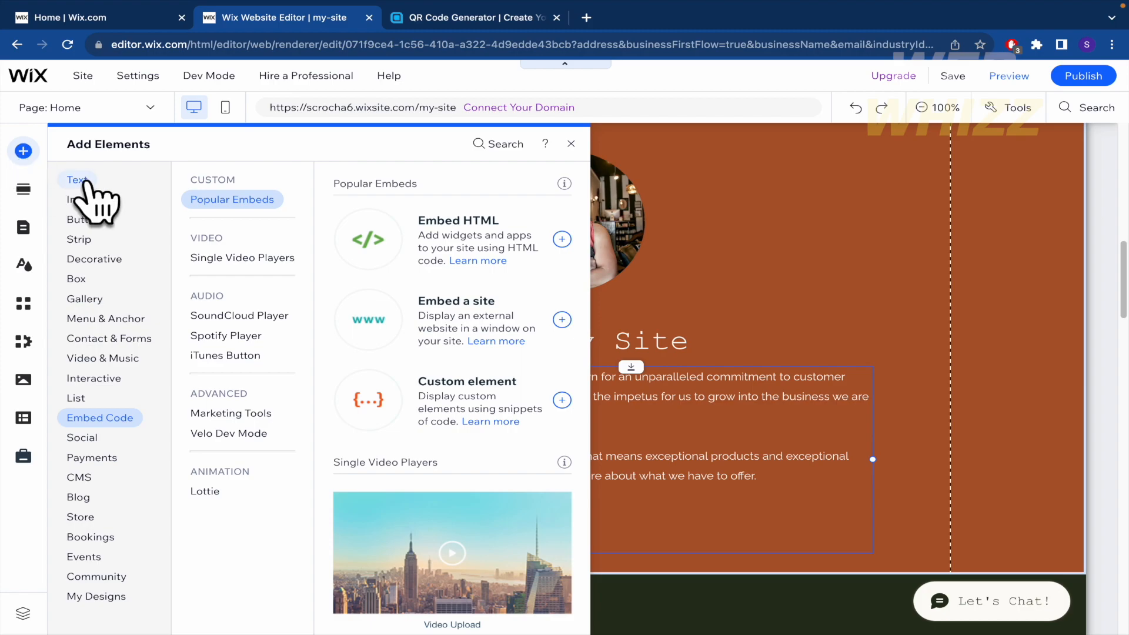
left_click(77, 180)
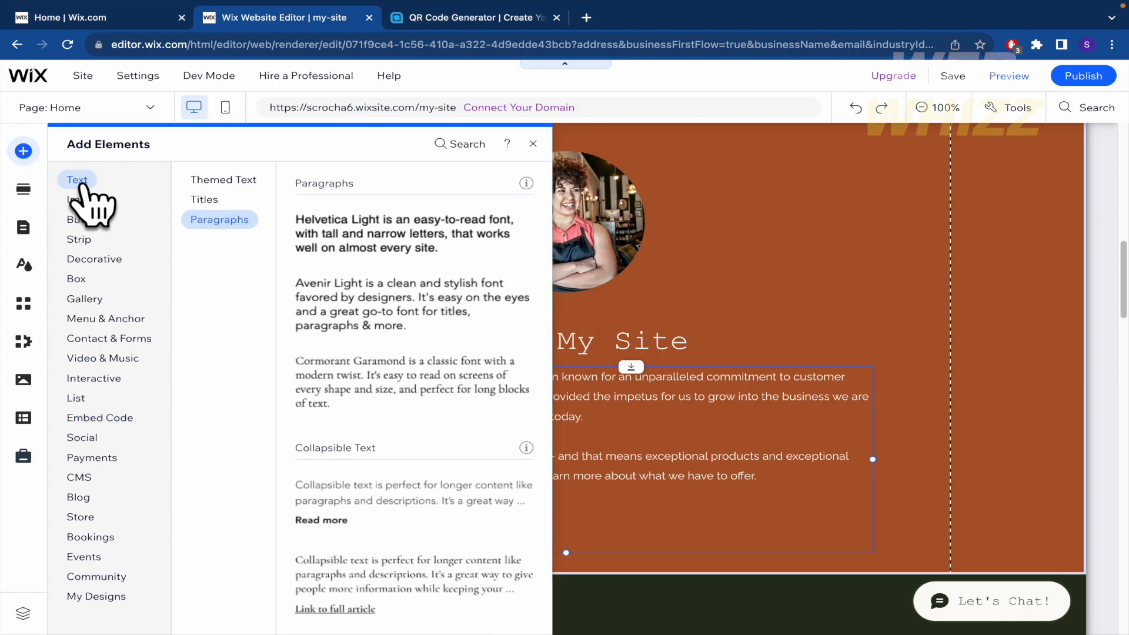
left_click(223, 180)
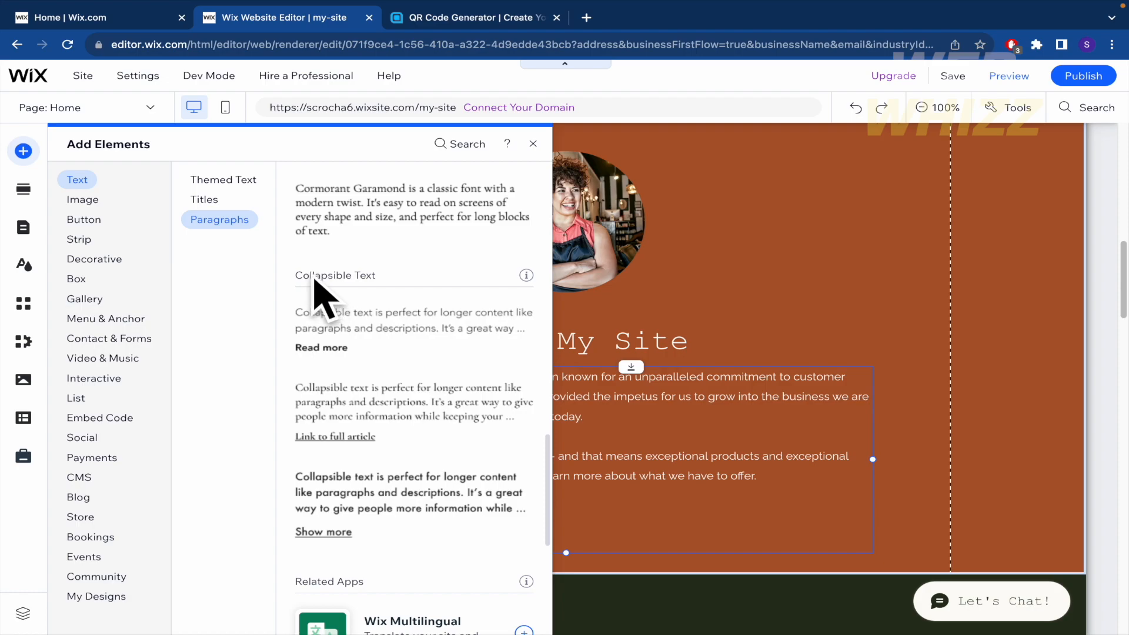
left_click(321, 348)
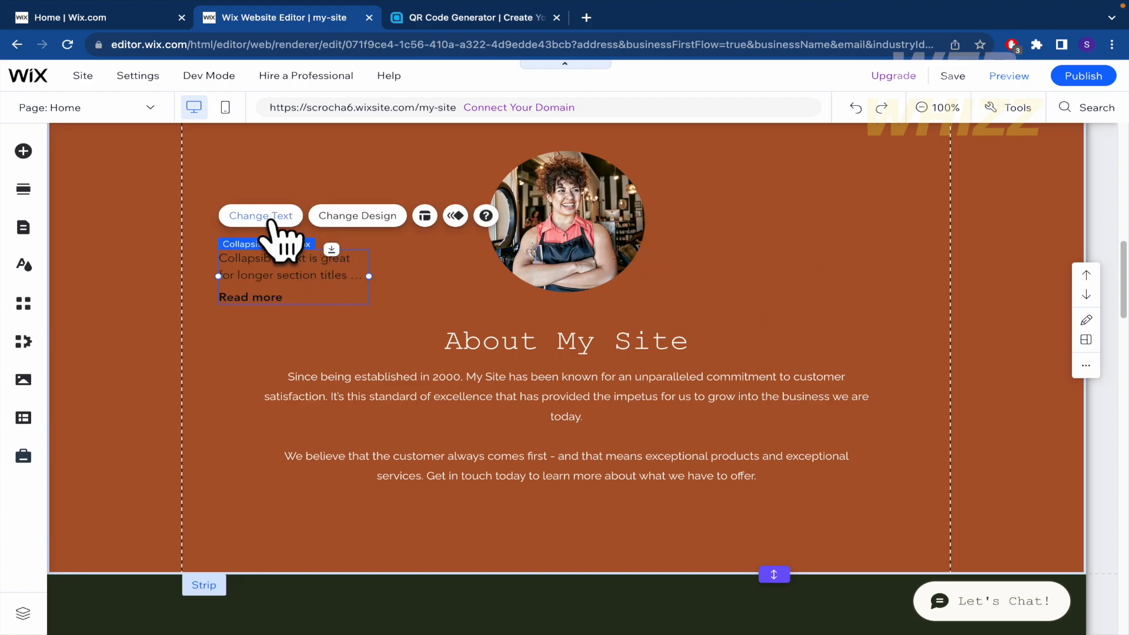
Paste the About paragraph into the collapsible box and bring up its Text Box Settings
left_click(261, 216)
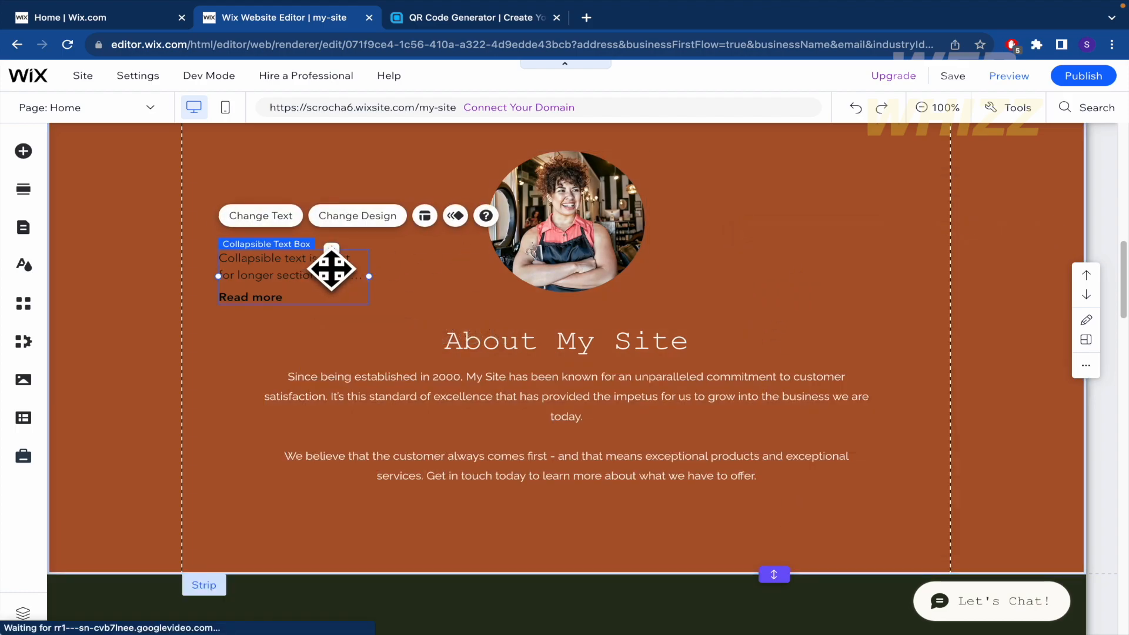
left_click(261, 215)
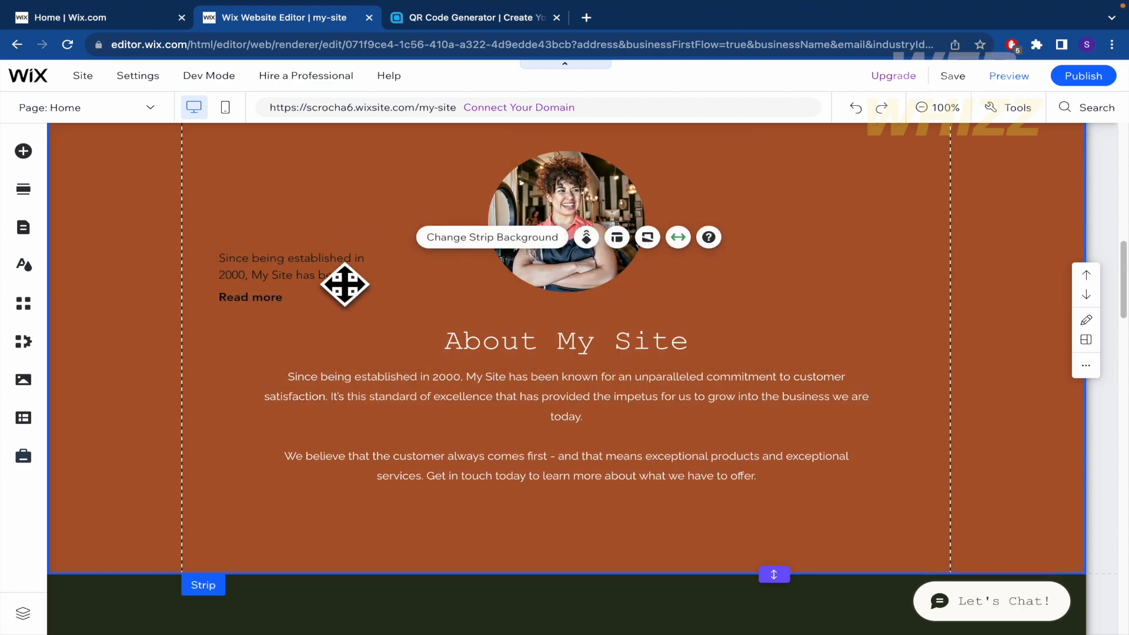
left_click(260, 216)
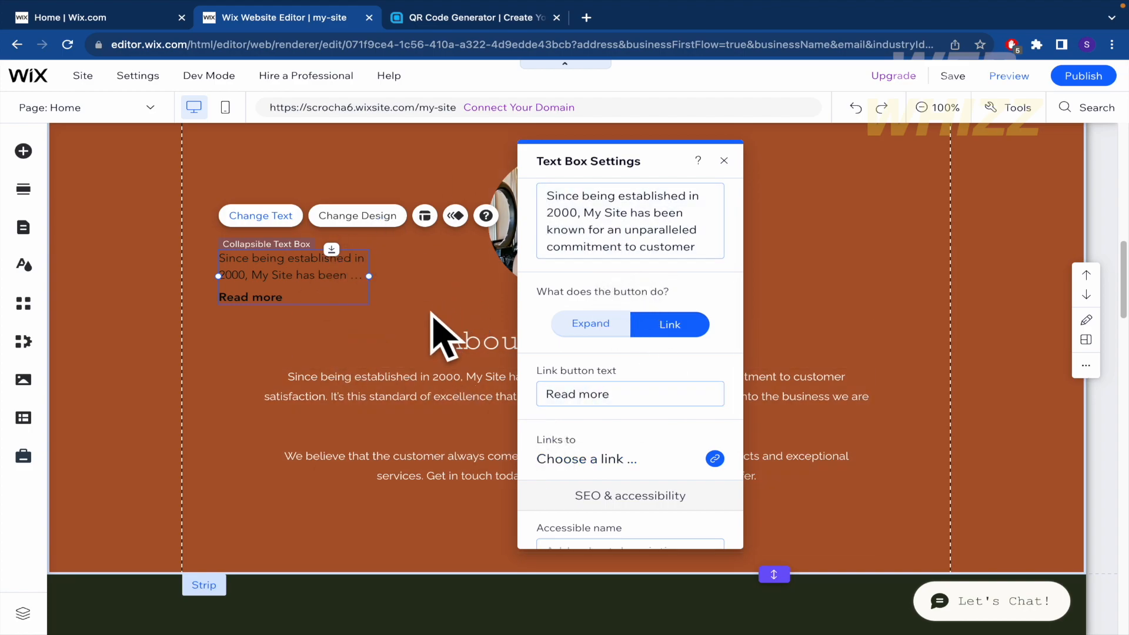
mouse_move(450, 300)
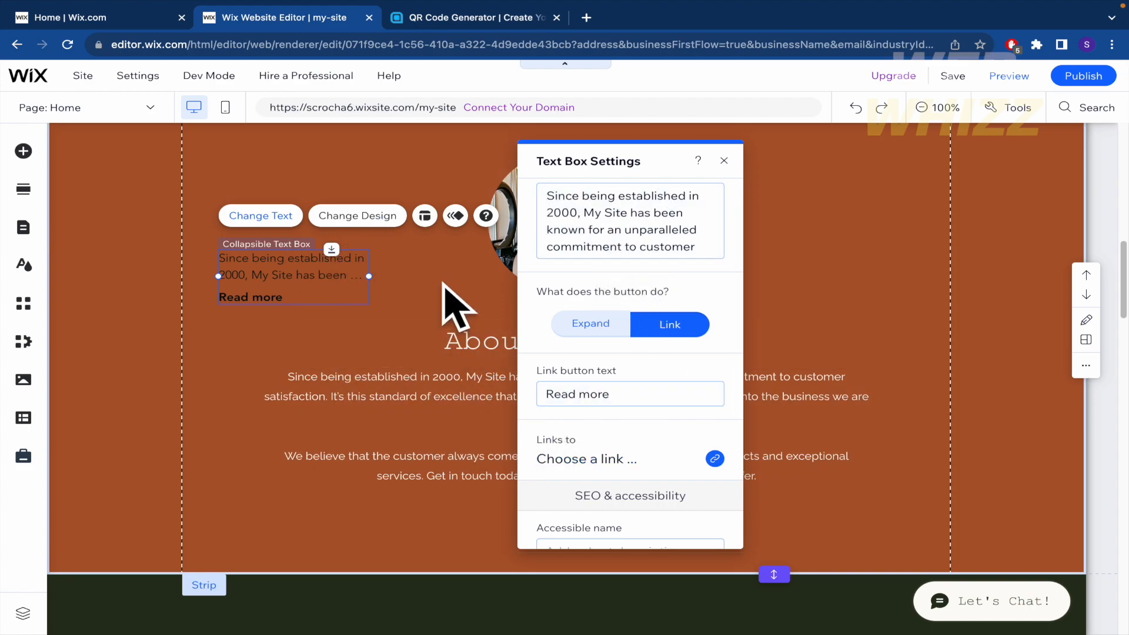
mouse_move(859, 240)
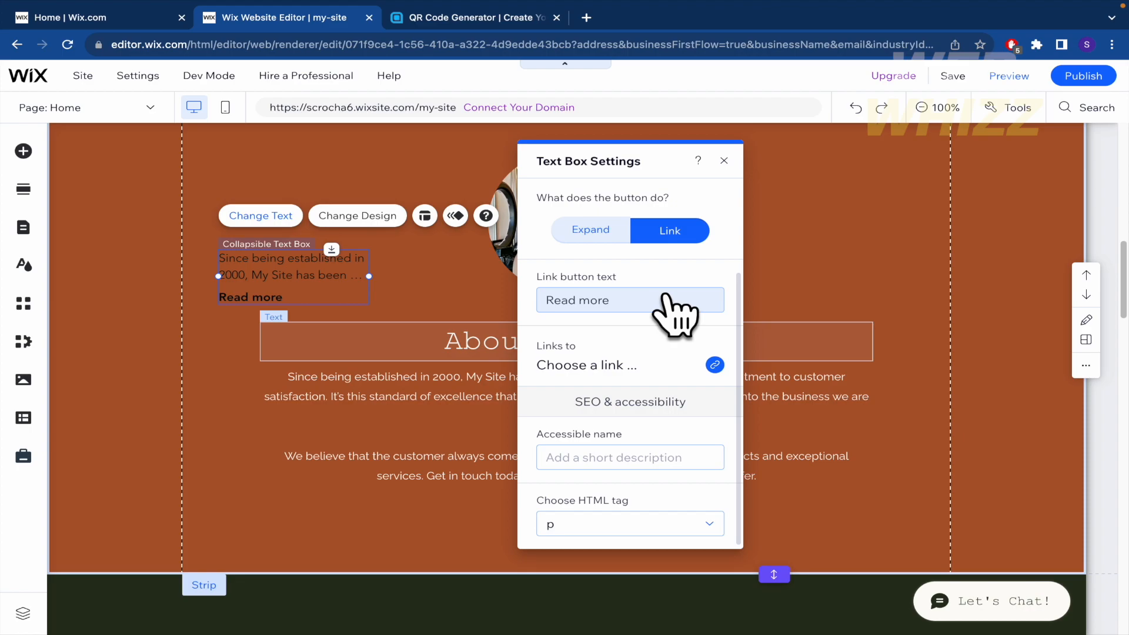
Restore the button label and set it to Expand, labelled Read more / Read less
left_click(630, 300)
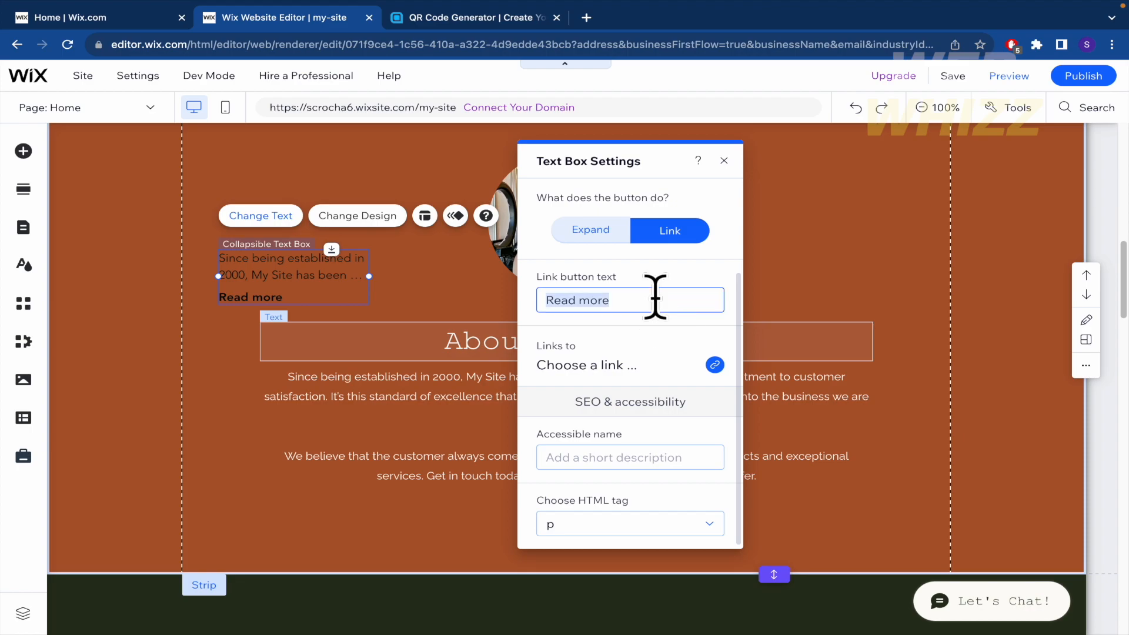
type("Open a")
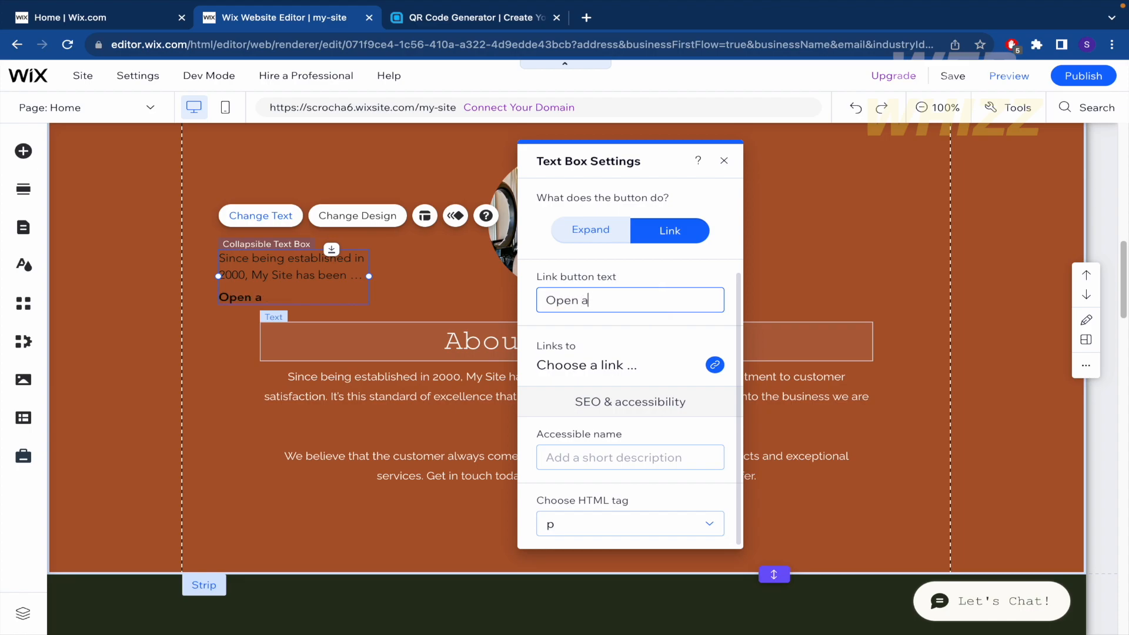
type("new URL")
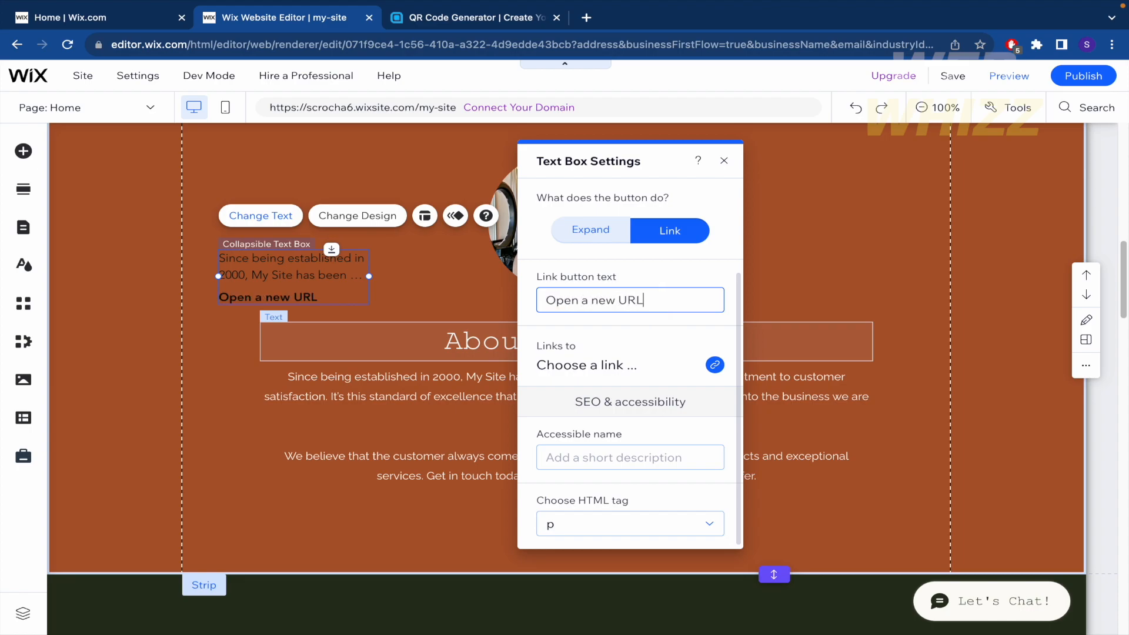
type("Read te")
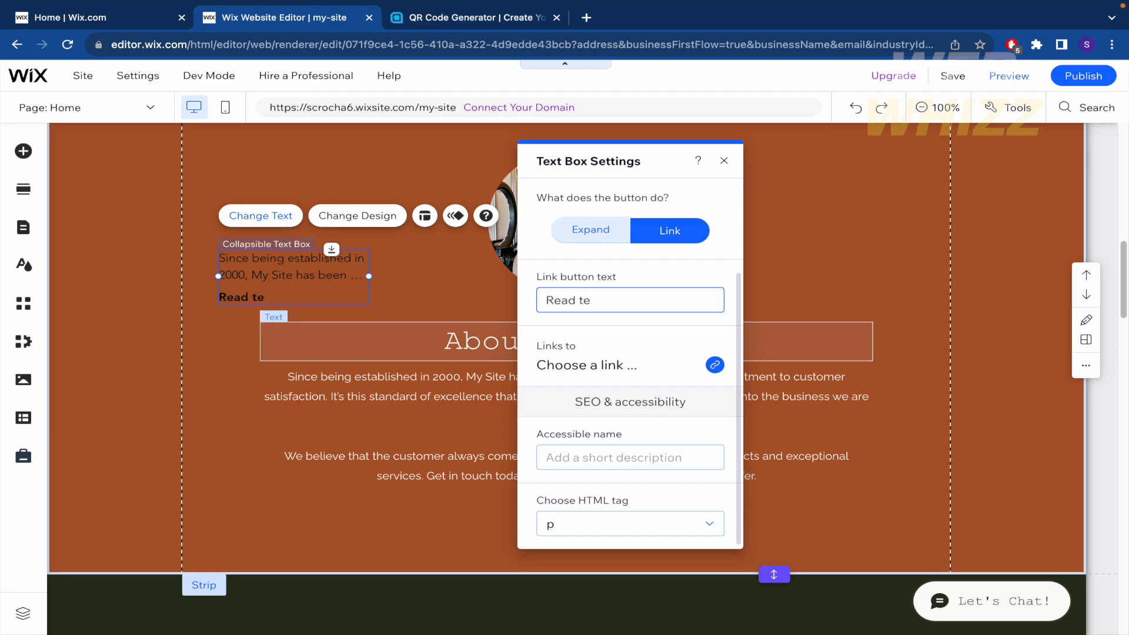
type("more")
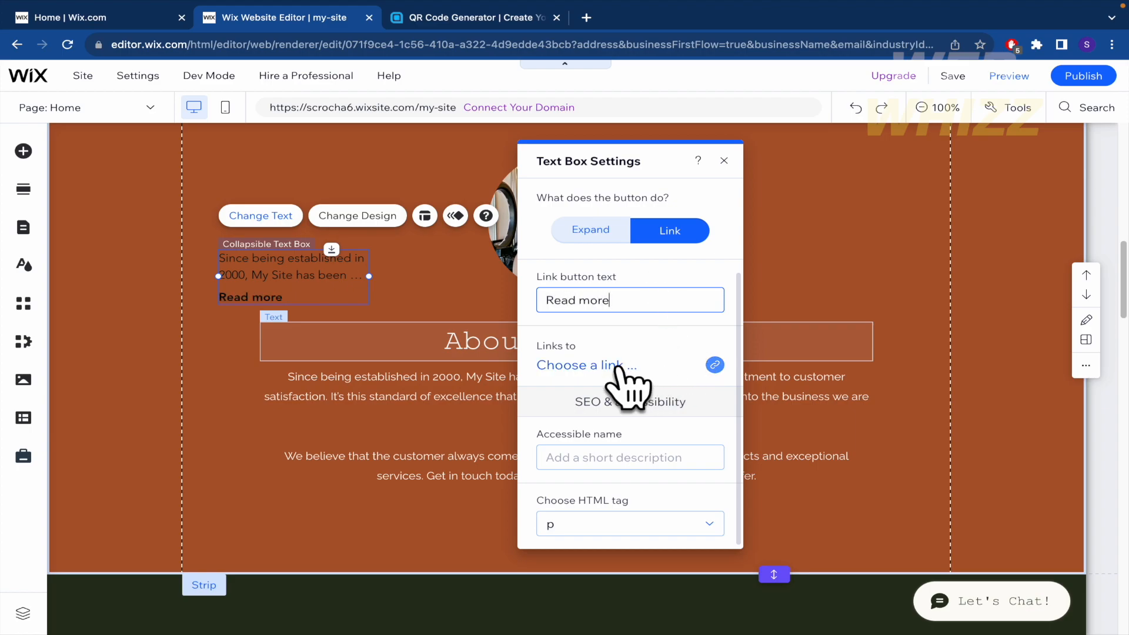
mouse_move(655, 387)
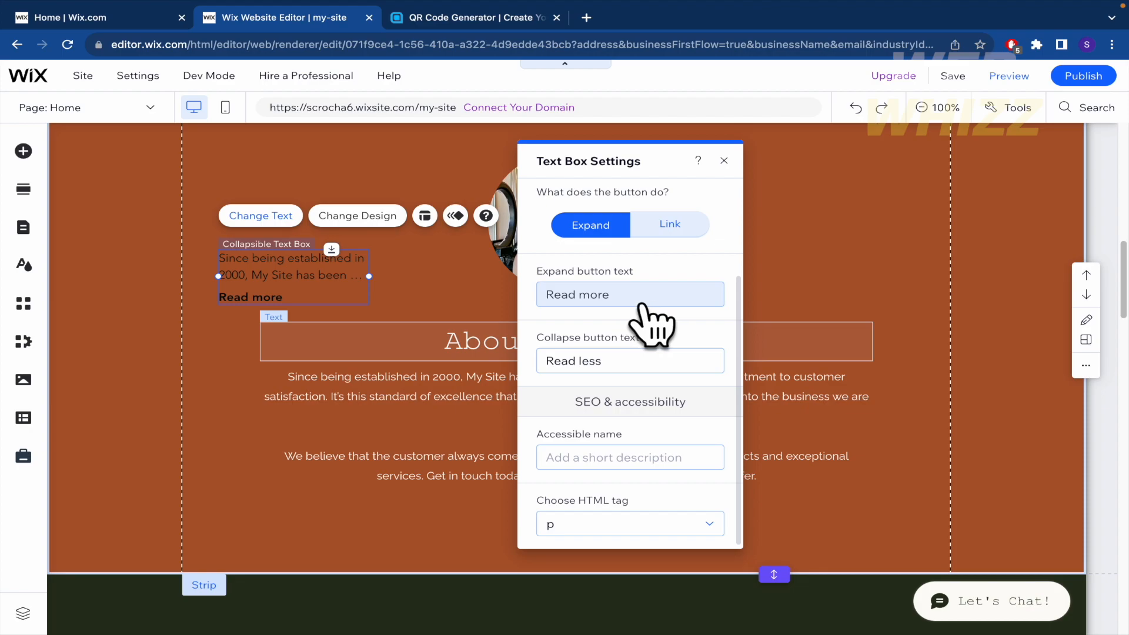
mouse_move(649, 308)
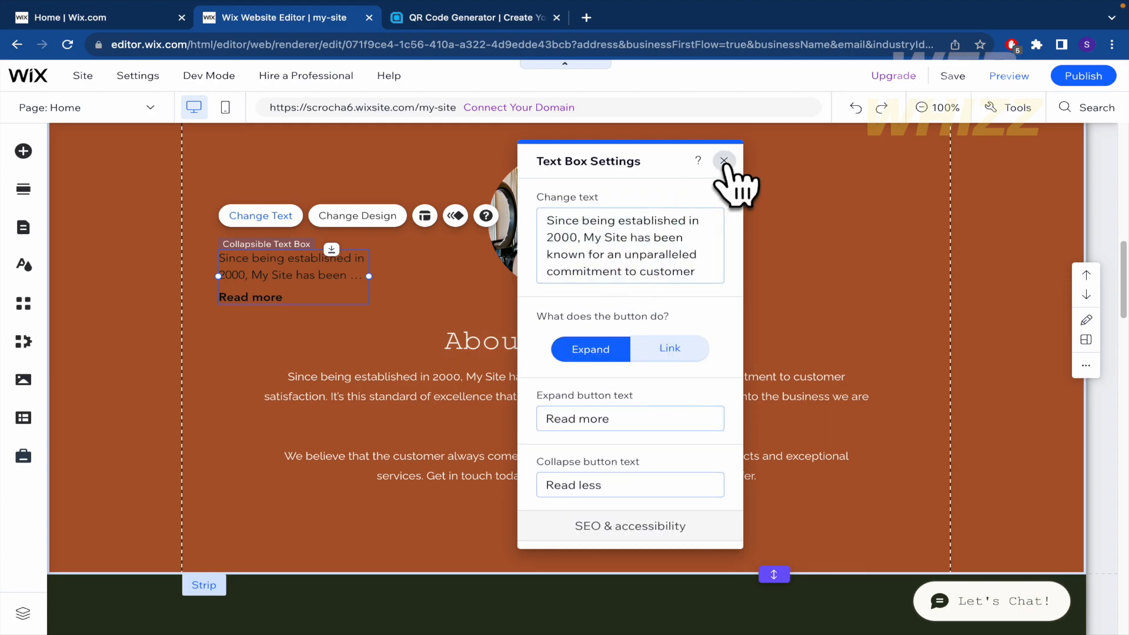
left_click(358, 216)
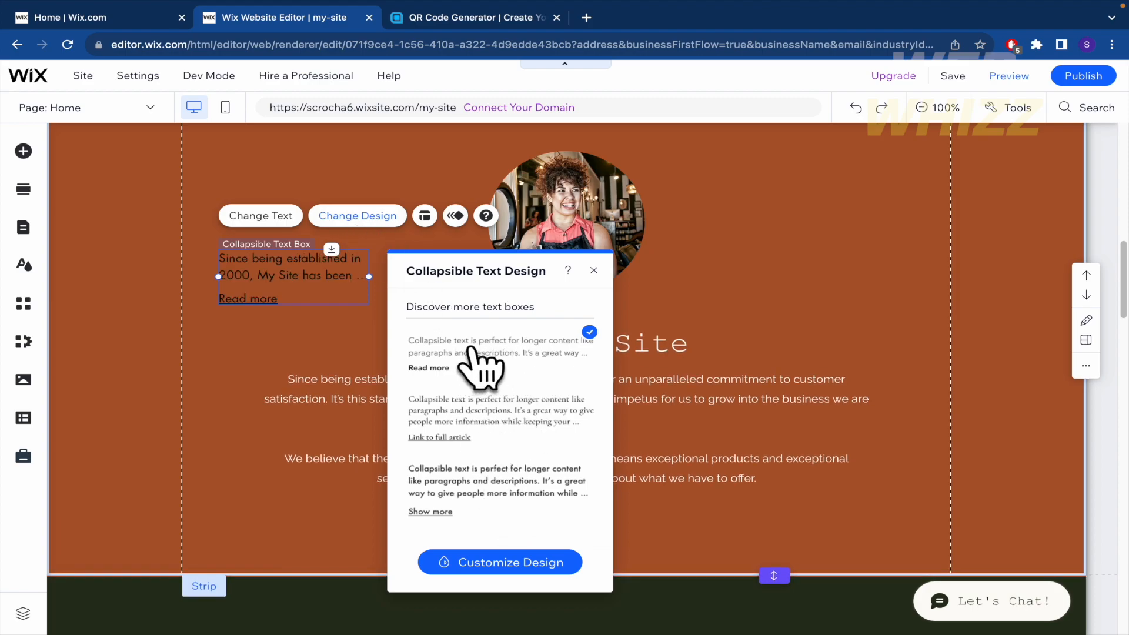
mouse_move(487, 479)
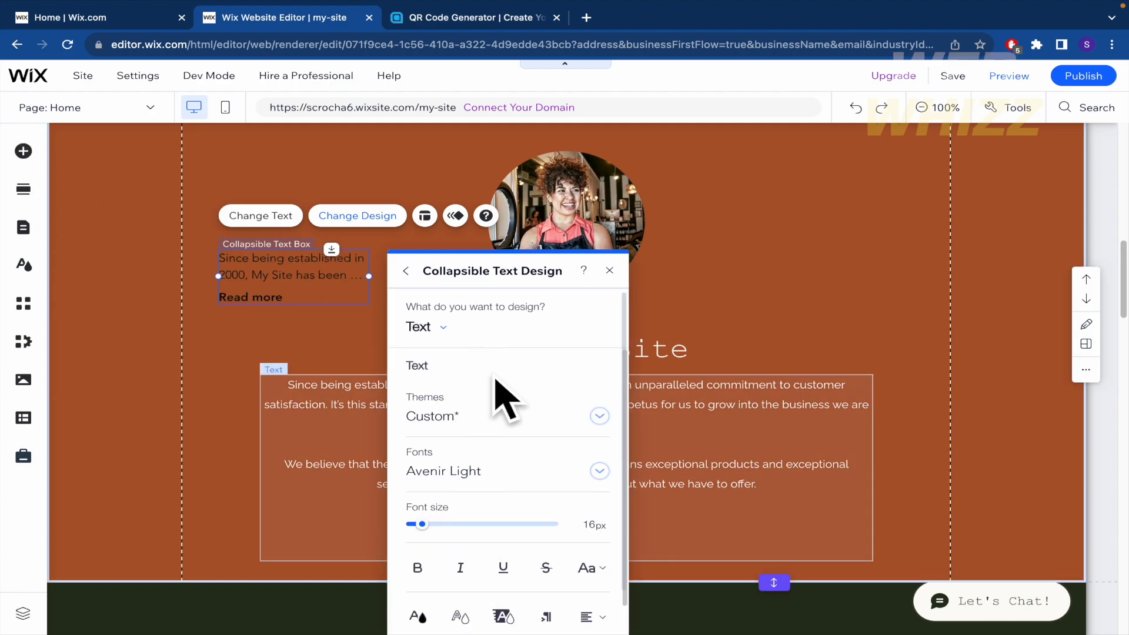
scroll("down", 3)
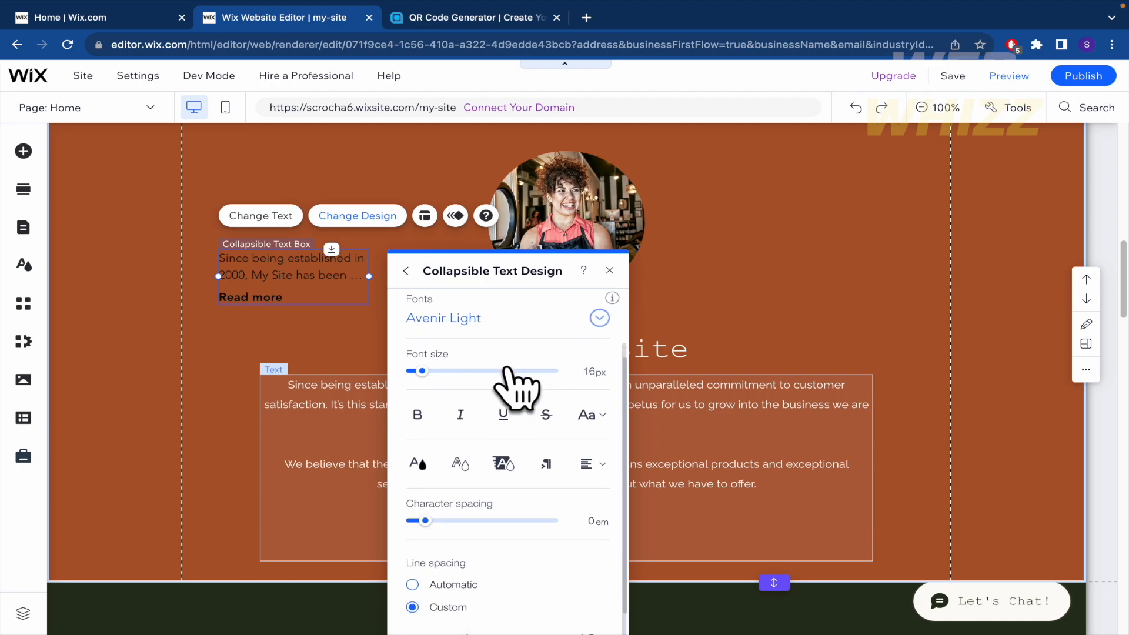
scroll("down", 3)
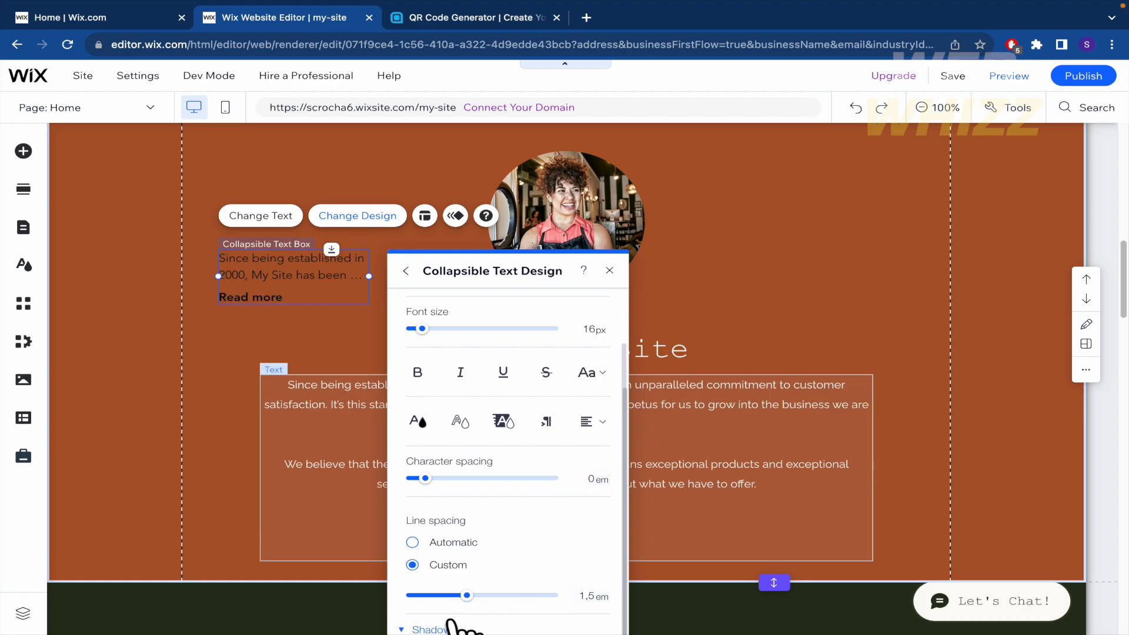
scroll("down", 3)
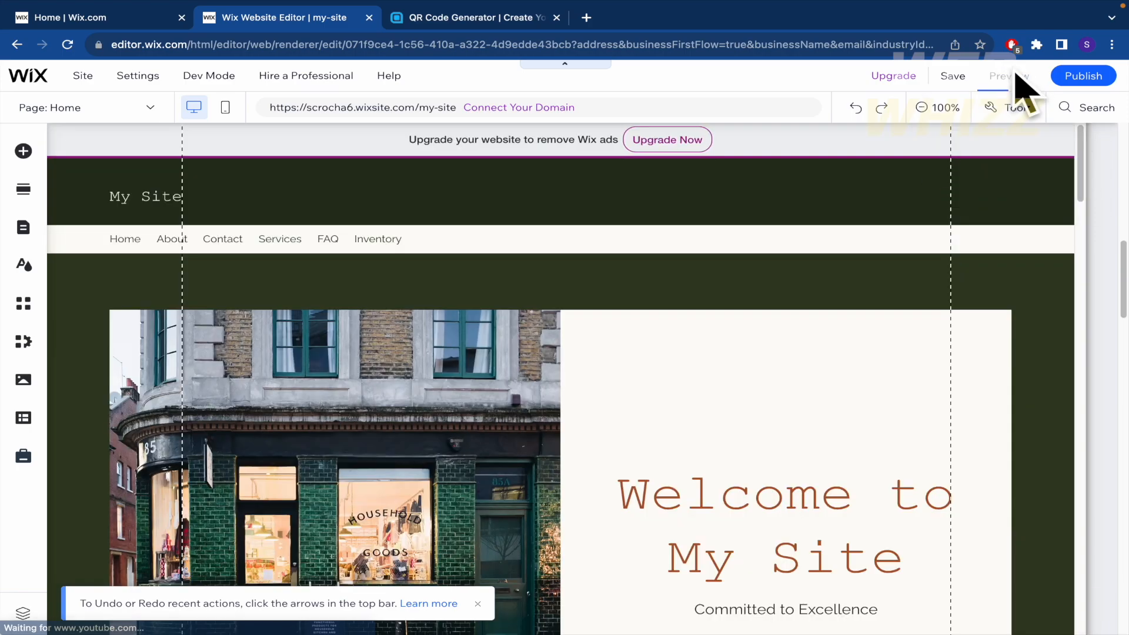
In preview, expand the About text with Read more and collapse it with Read less
left_click(1008, 76)
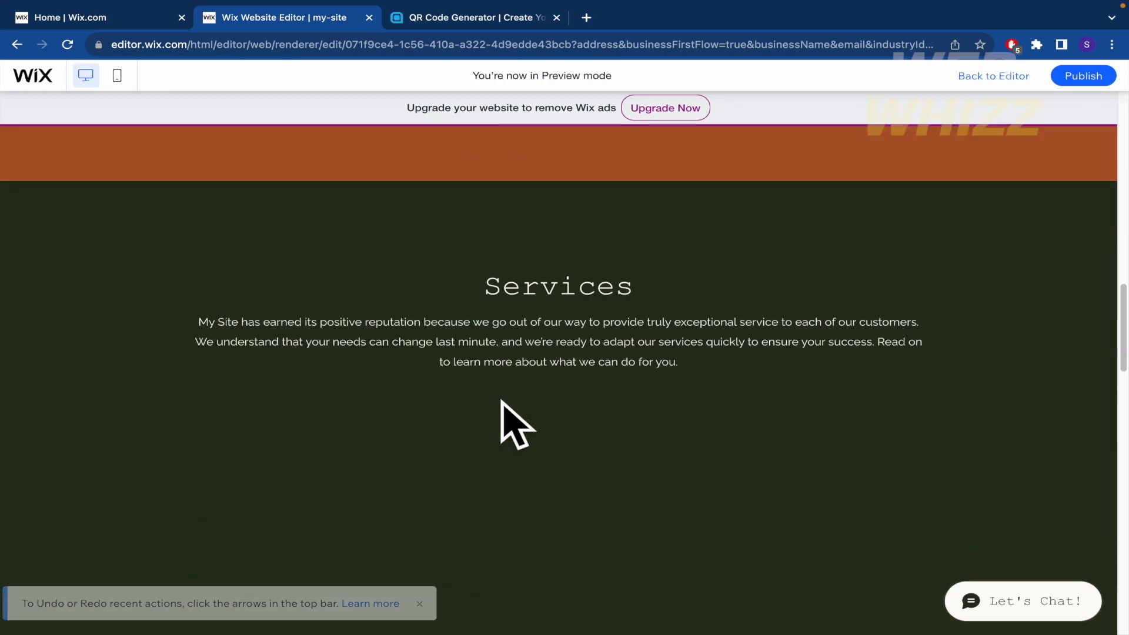
scroll("down", 3)
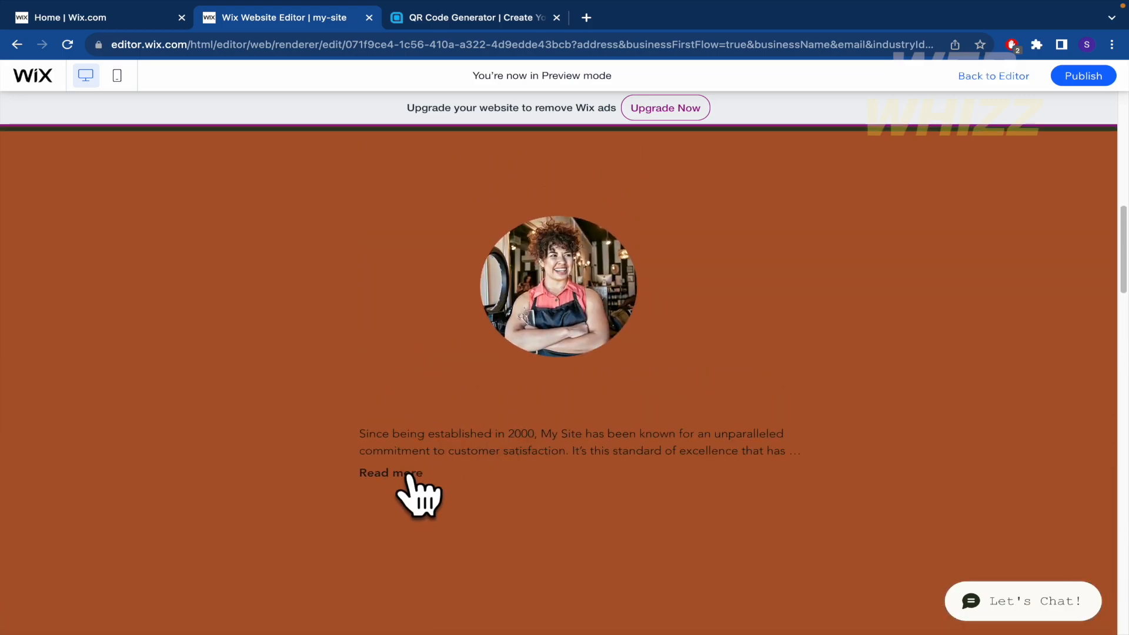
left_click(391, 473)
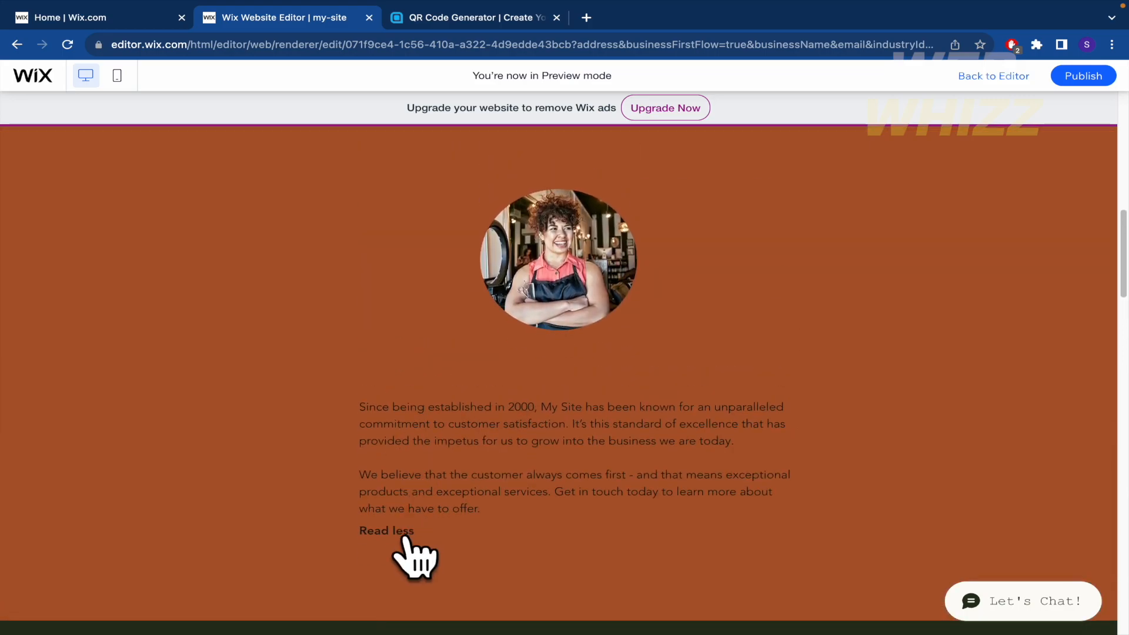
left_click(387, 530)
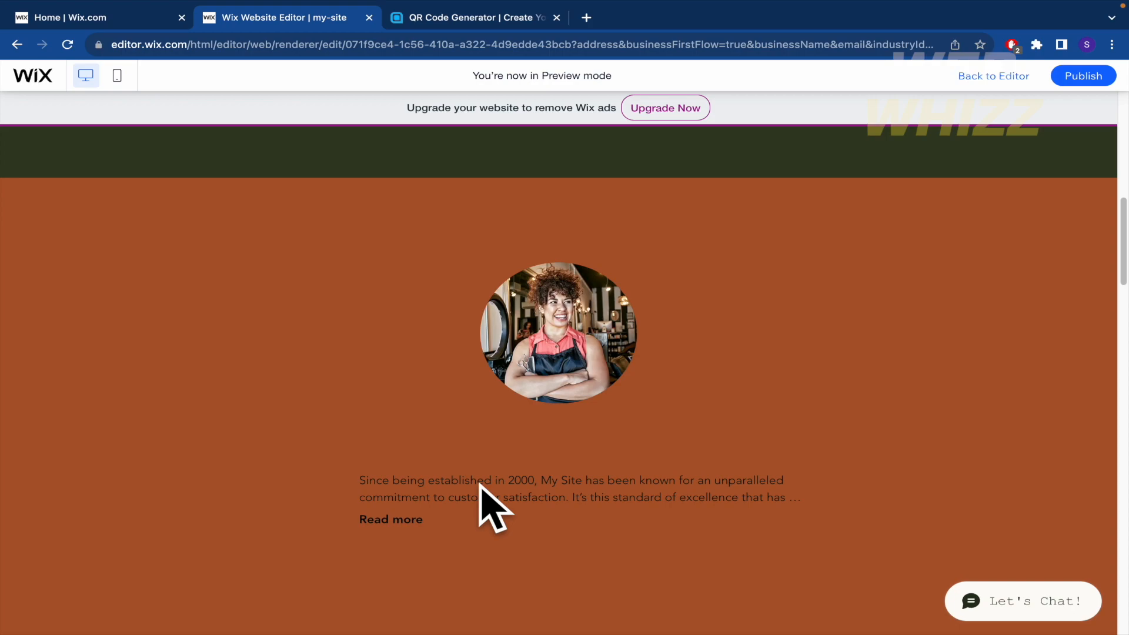